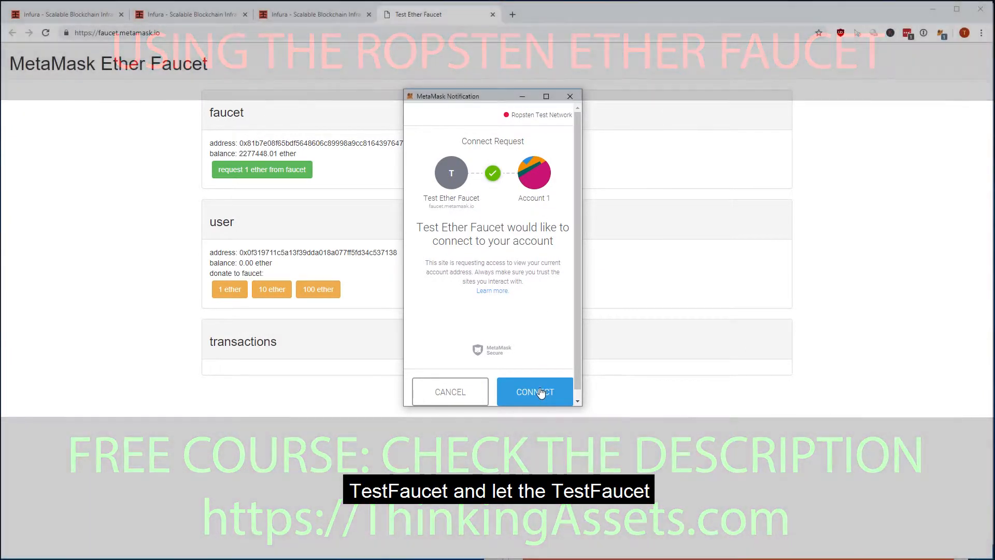
Step: Approve the Test Ether Faucet connection request for Account 1 in the MetaMask notification
{"action": "left_click", "coordinate": [534, 392]}
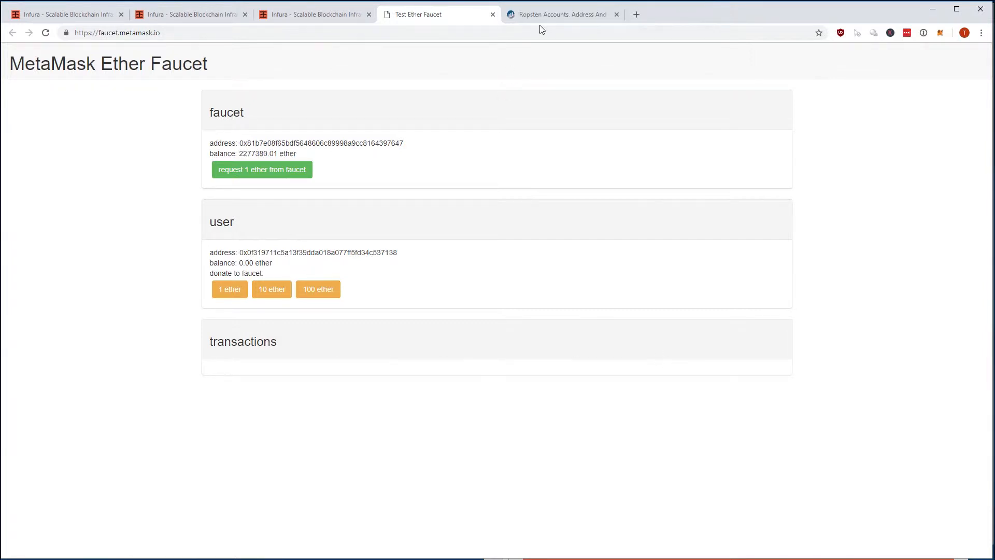
Step: View Account 1 on Etherscan via the MetaMask account menu, showing three pending 1 Ether faucet transactions
{"action": "left_click", "coordinate": [561, 14]}
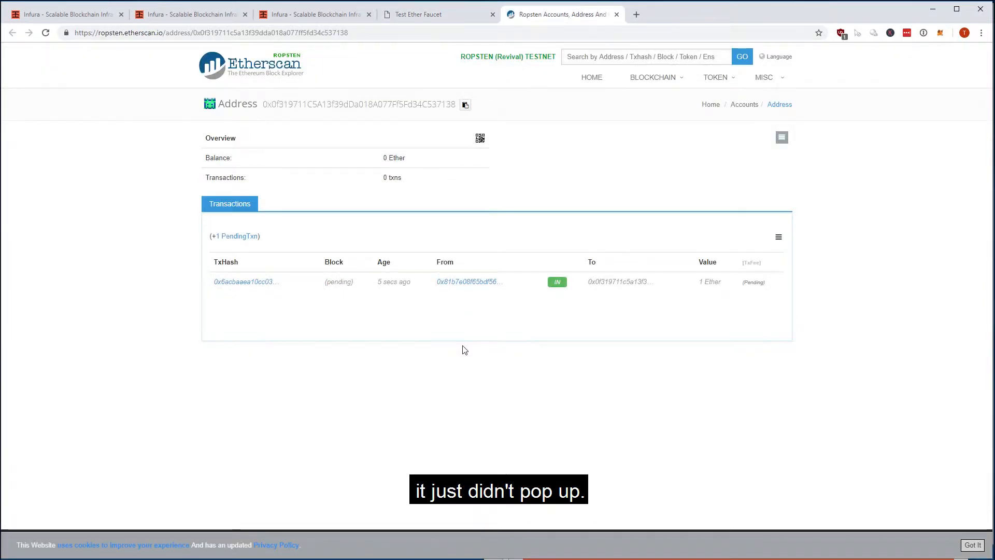
{"action": "mouse_move", "coordinate": [651, 345]}
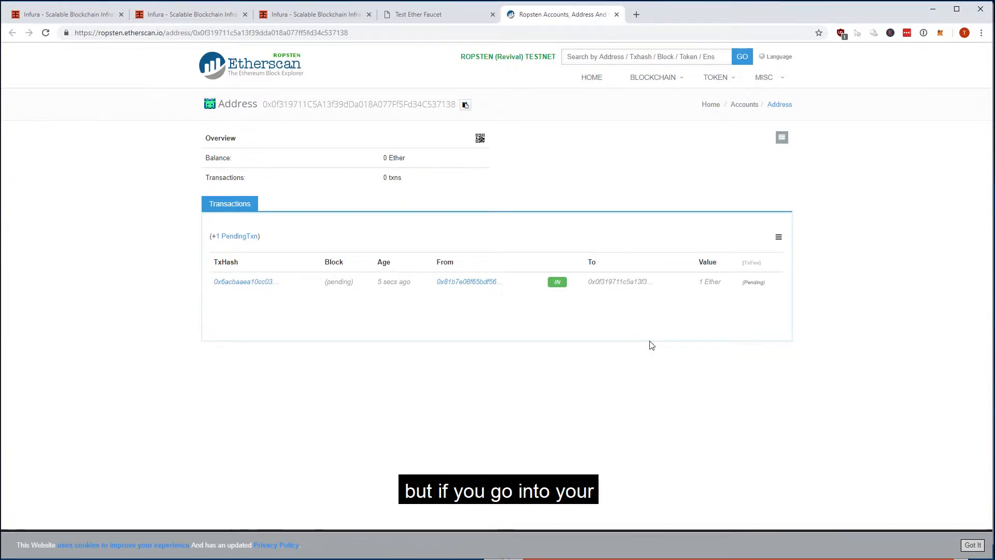
{"action": "left_click", "coordinate": [942, 33]}
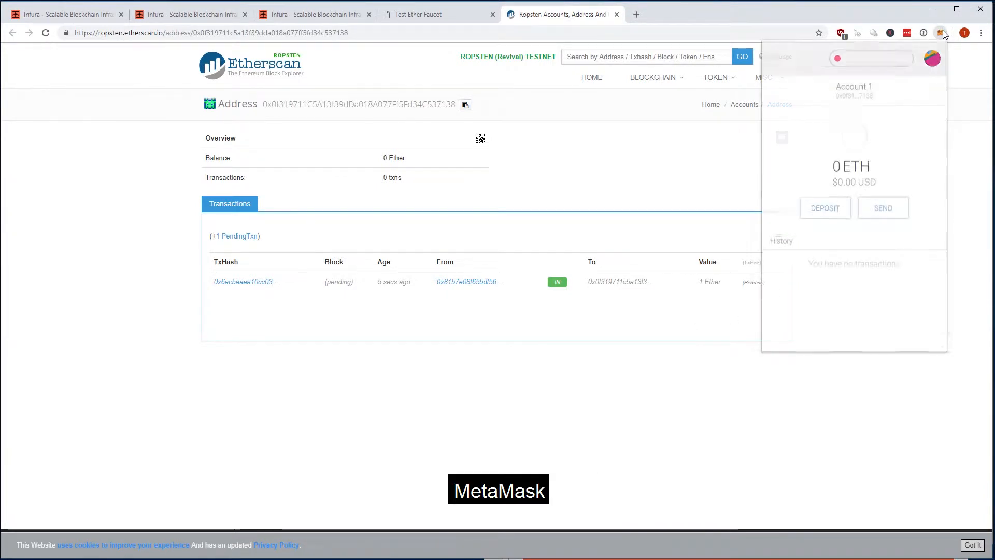
{"action": "left_click", "coordinate": [934, 90]}
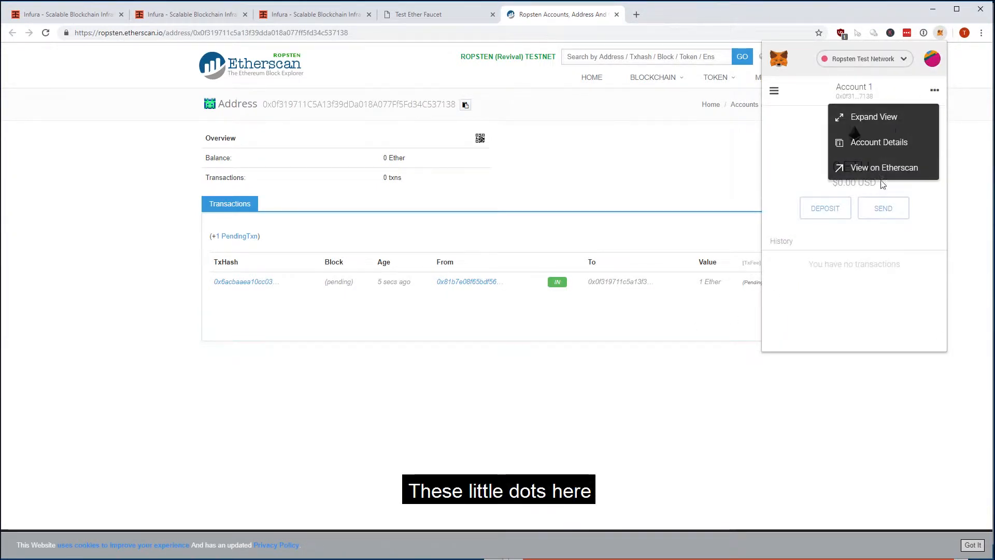
{"action": "left_click", "coordinate": [883, 168]}
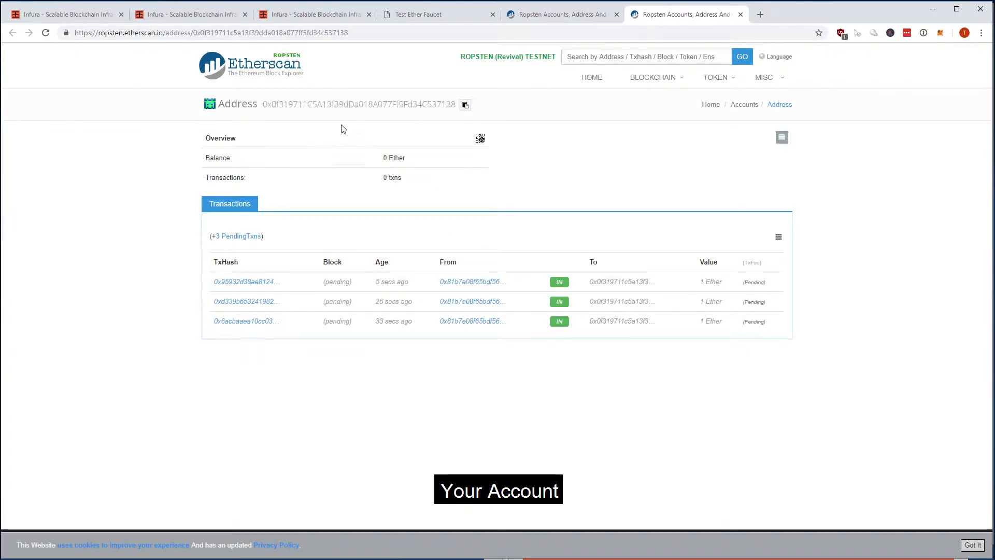
{"action": "triple_click", "coordinate": [355, 103]}
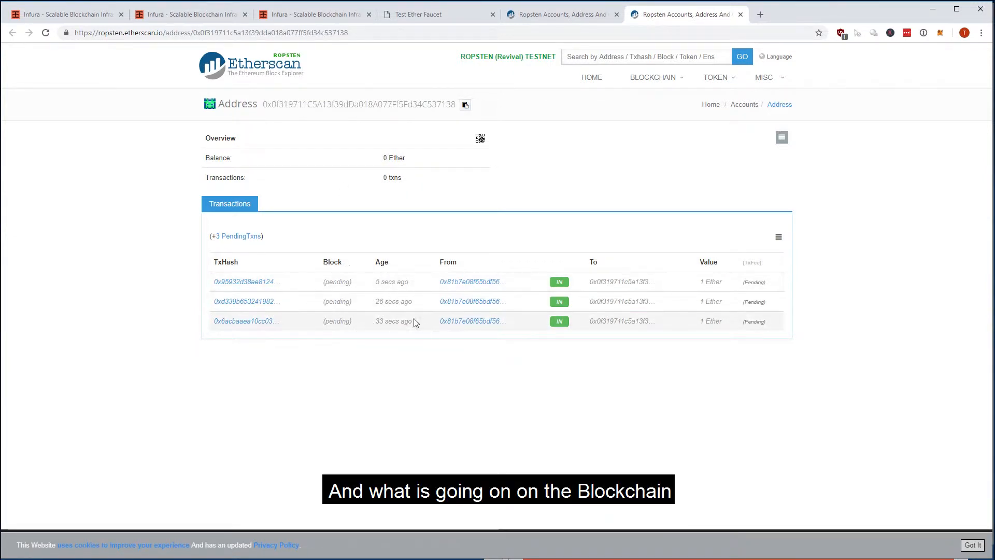
{"action": "mouse_move", "coordinate": [519, 353]}
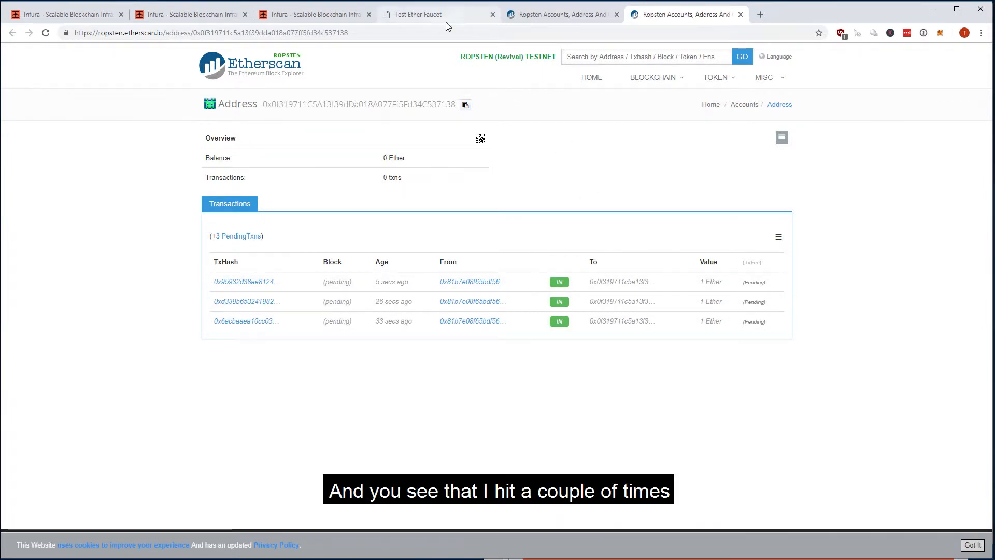
Step: Return to the Test Ether Faucet and view its recorded transaction's details
{"action": "left_click", "coordinate": [418, 14]}
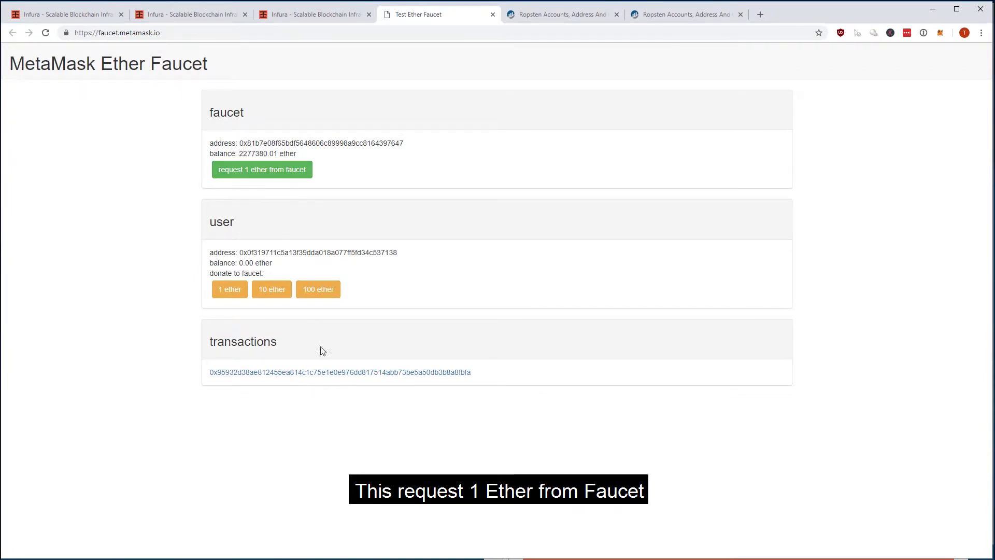
{"action": "mouse_move", "coordinate": [340, 372]}
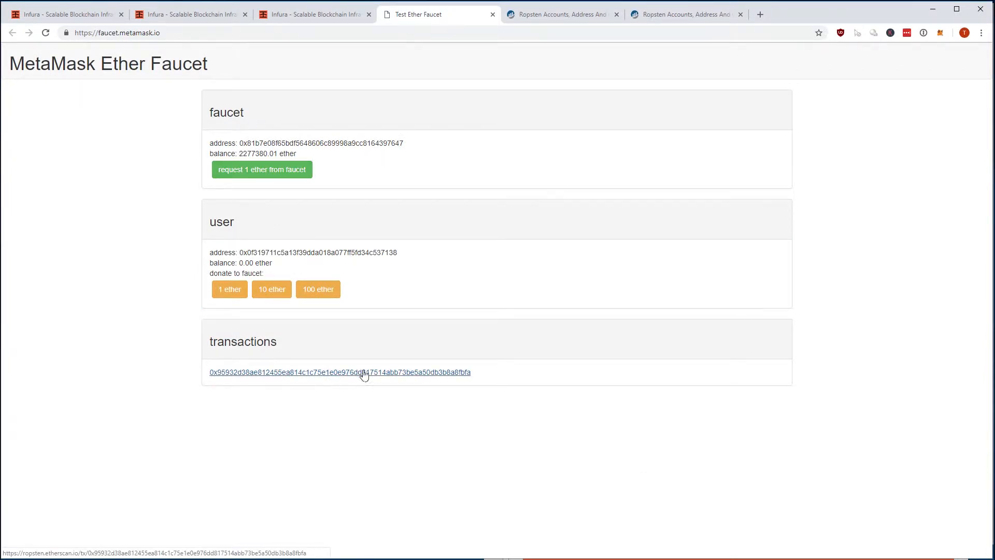
{"action": "left_click", "coordinate": [559, 13]}
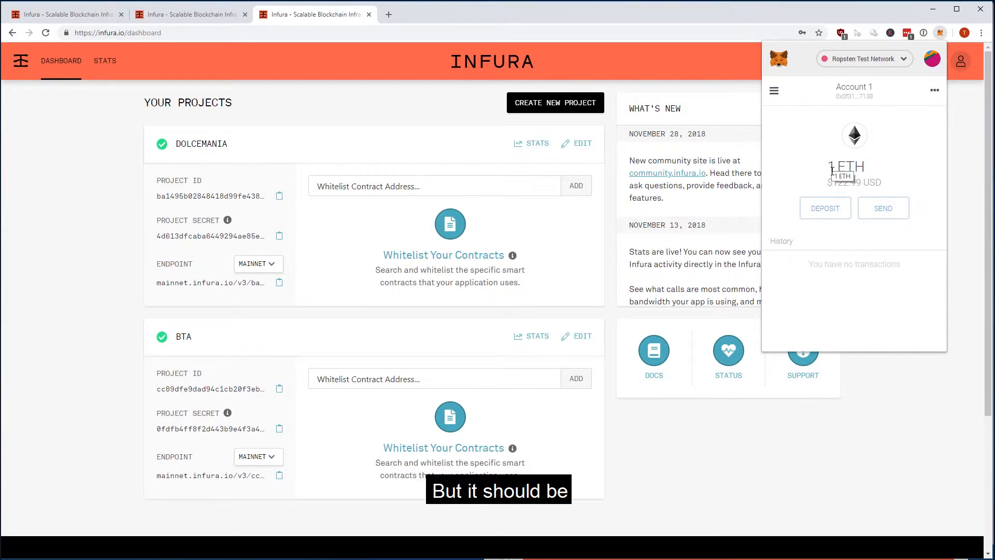
Step: Highlight Account 1's new 1 ETH Ropsten balance in the MetaMask popup
{"action": "double_click", "coordinate": [850, 166]}
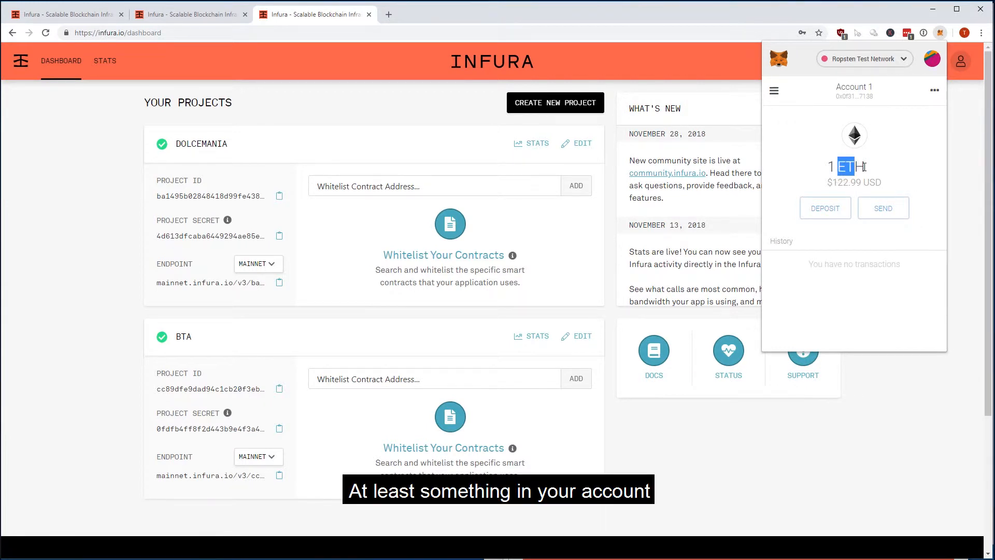